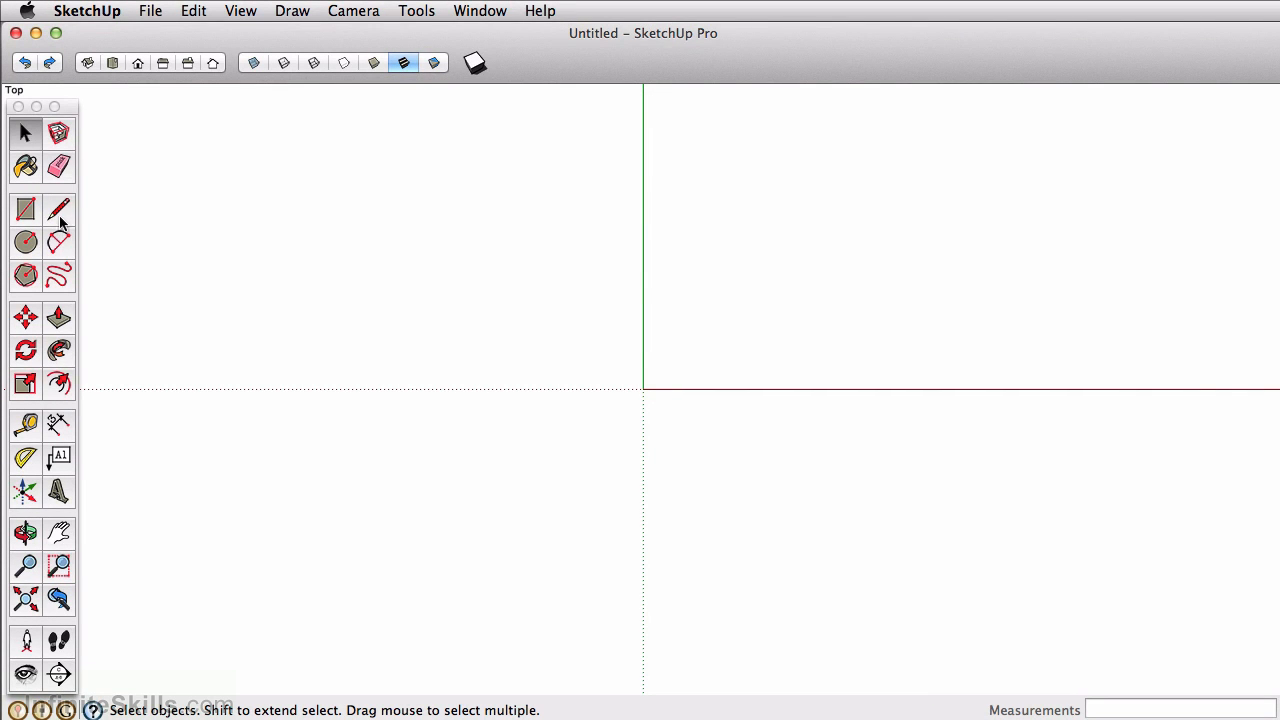
pyautogui.moveTo(58, 210)
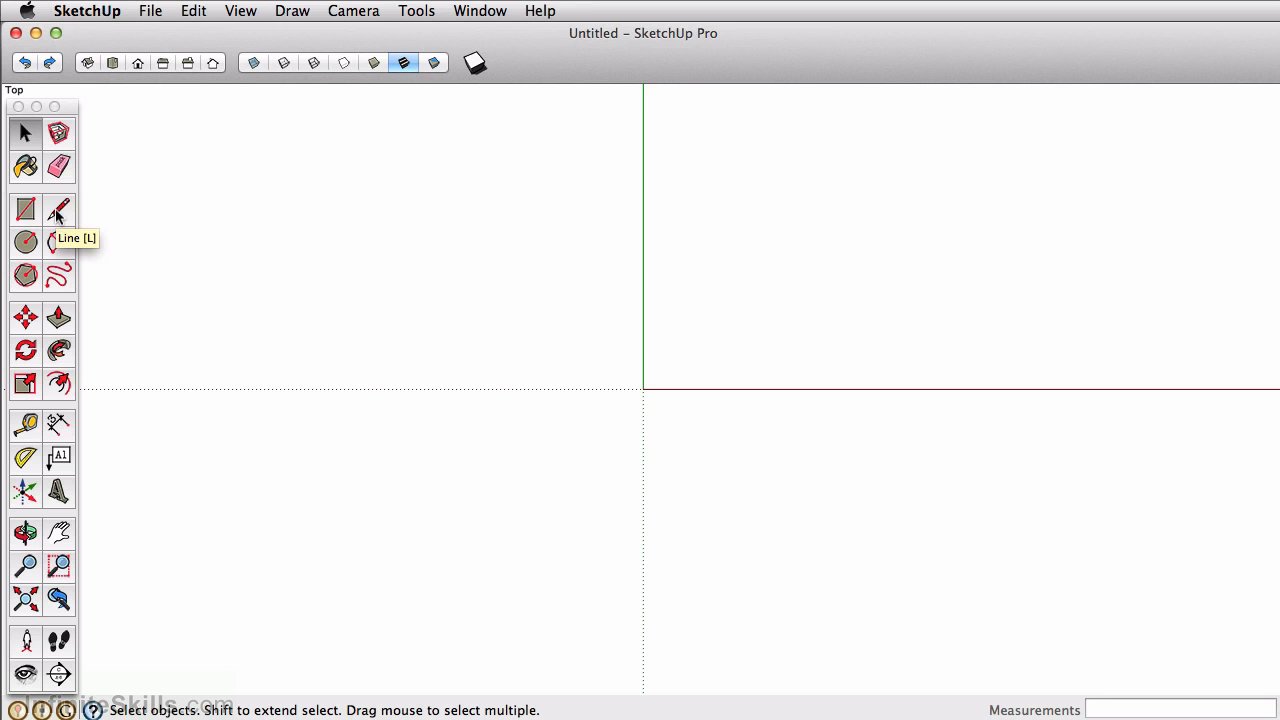
# Activate the Line tool to draw a horizontal line below the red axis
pyautogui.click(58, 208)
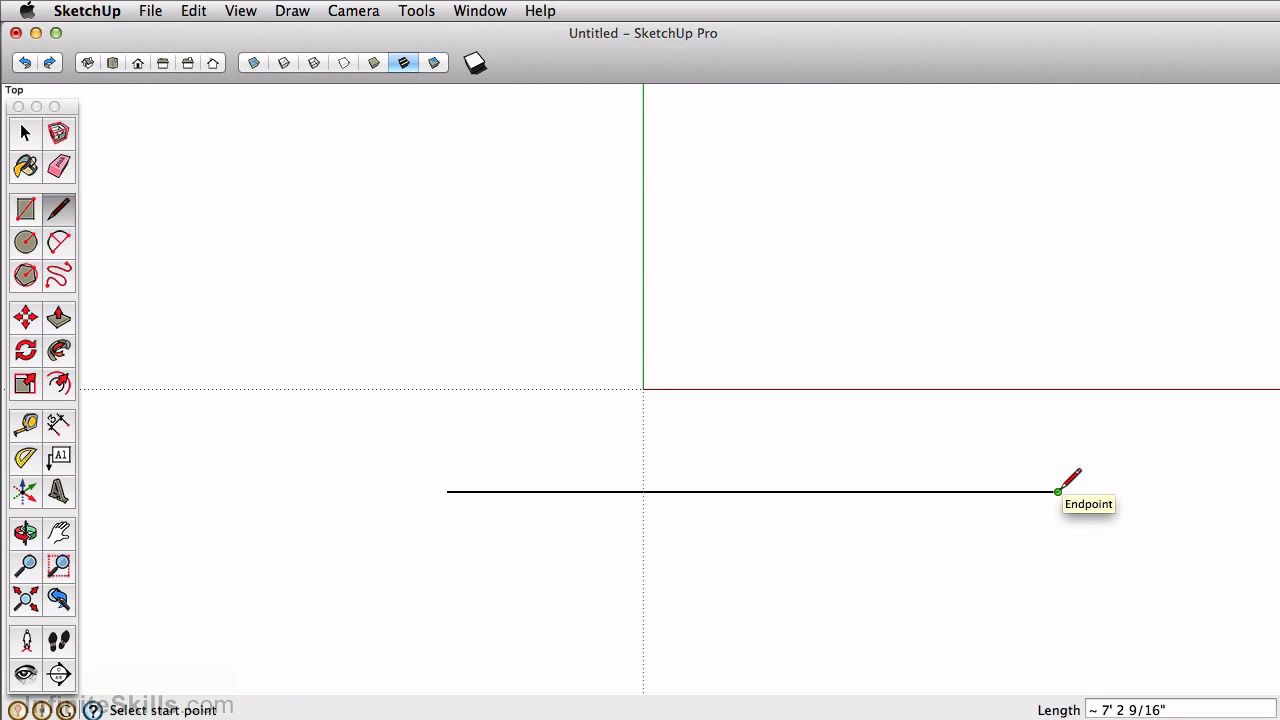
# Start a new segment from the first line's right endpoint
pyautogui.click(1057, 492)
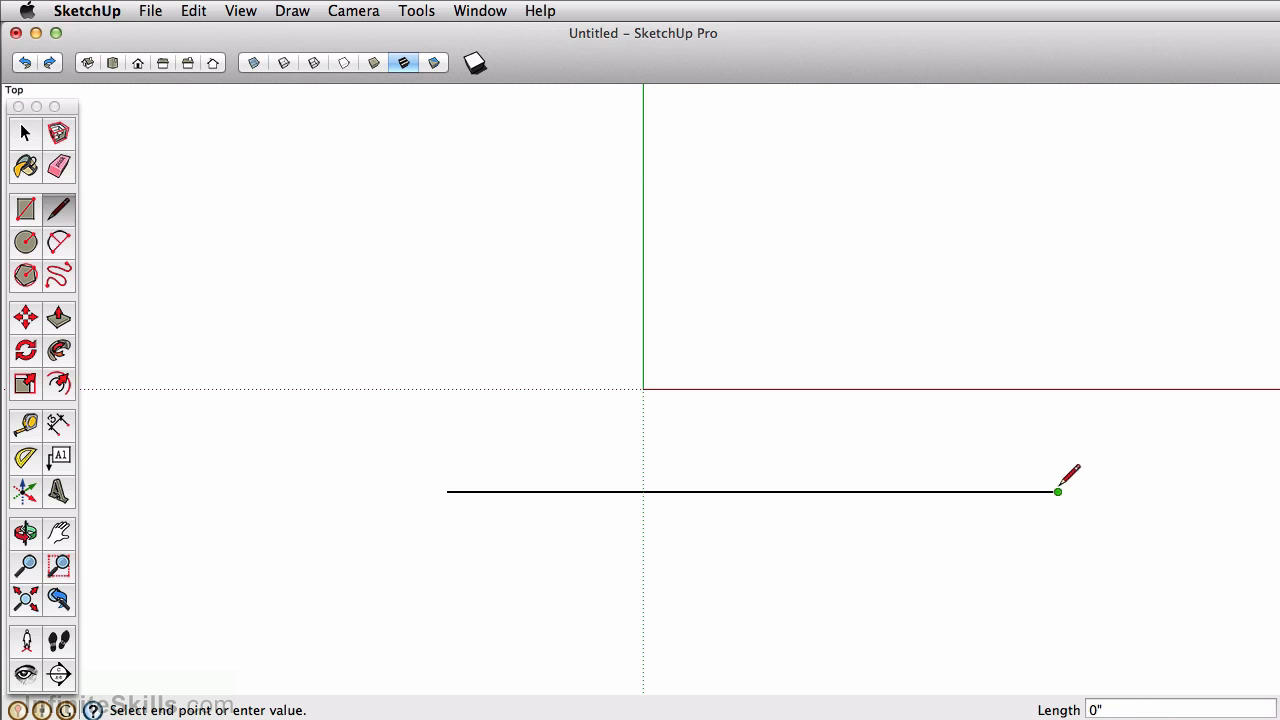
pyautogui.moveTo(1062, 235)
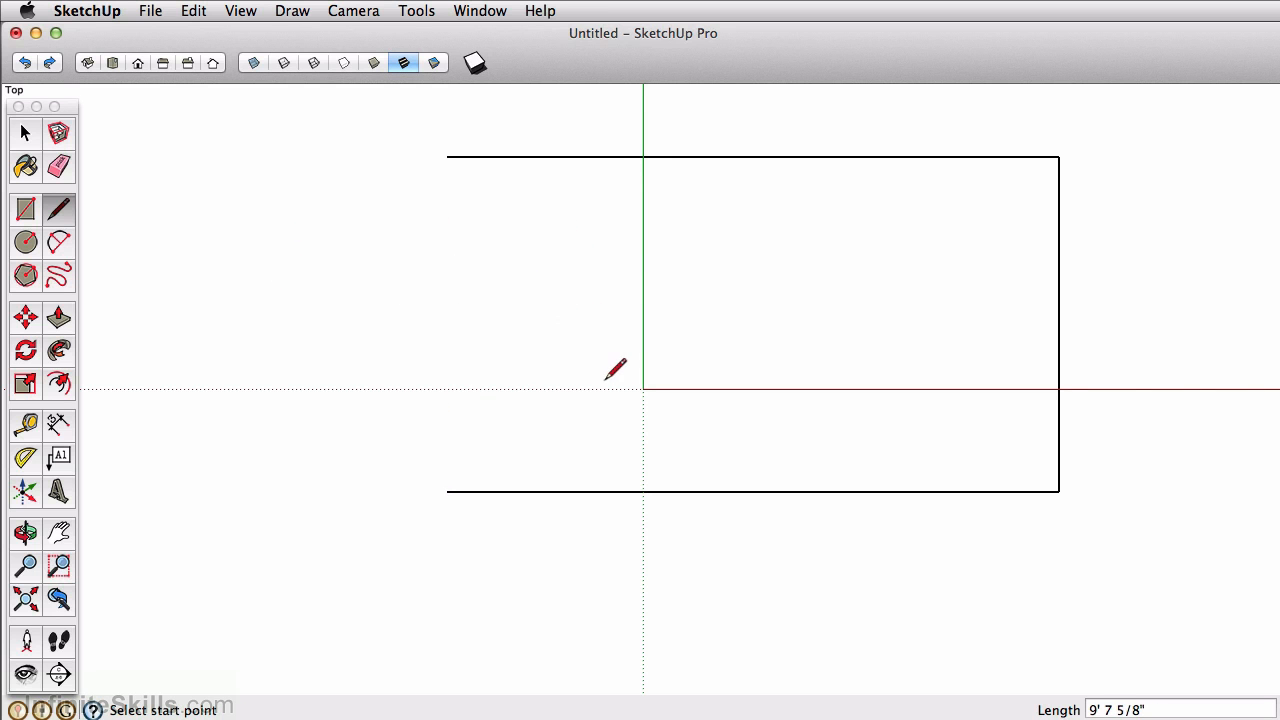
pyautogui.moveTo(308, 568)
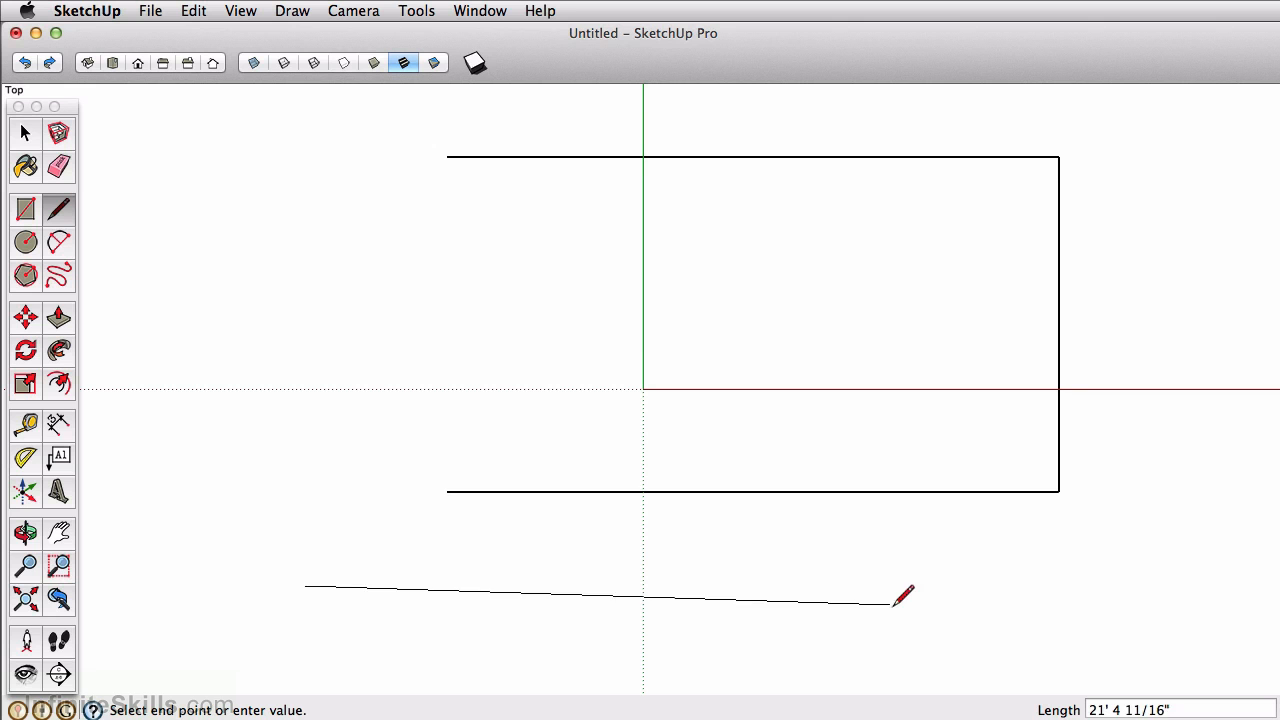
pyautogui.moveTo(1124, 565)
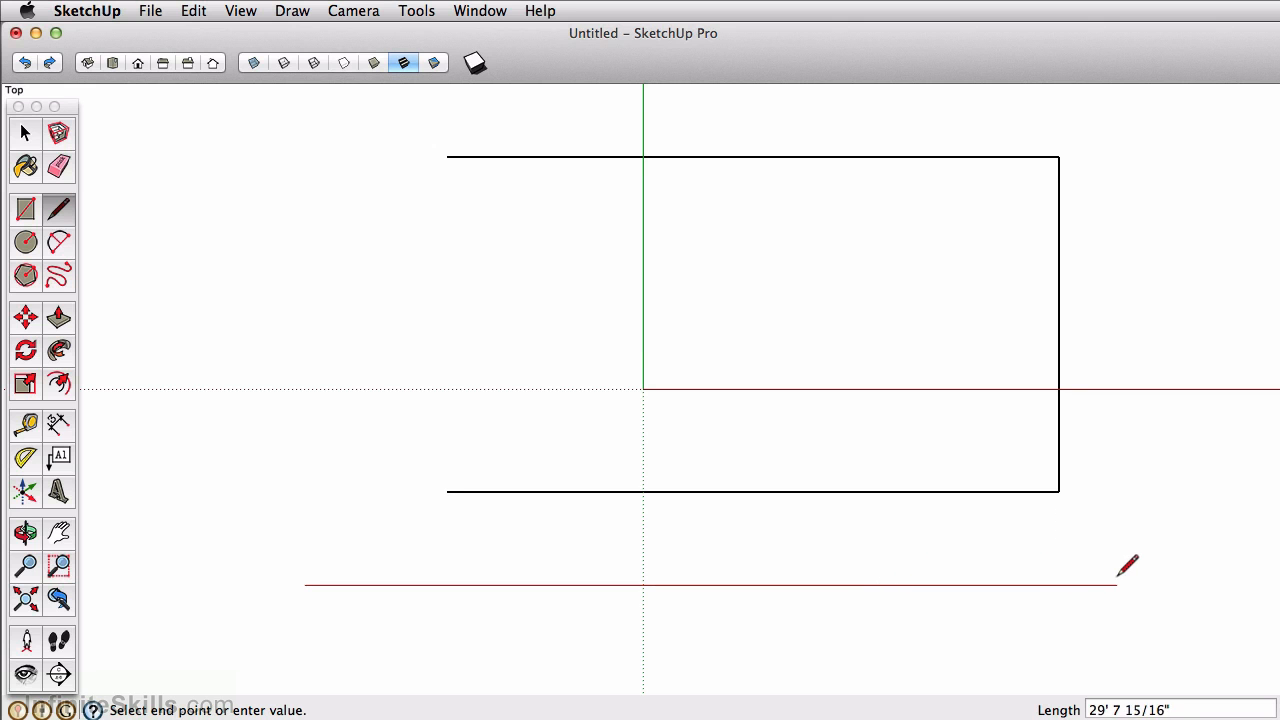
pyautogui.moveTo(1127, 565)
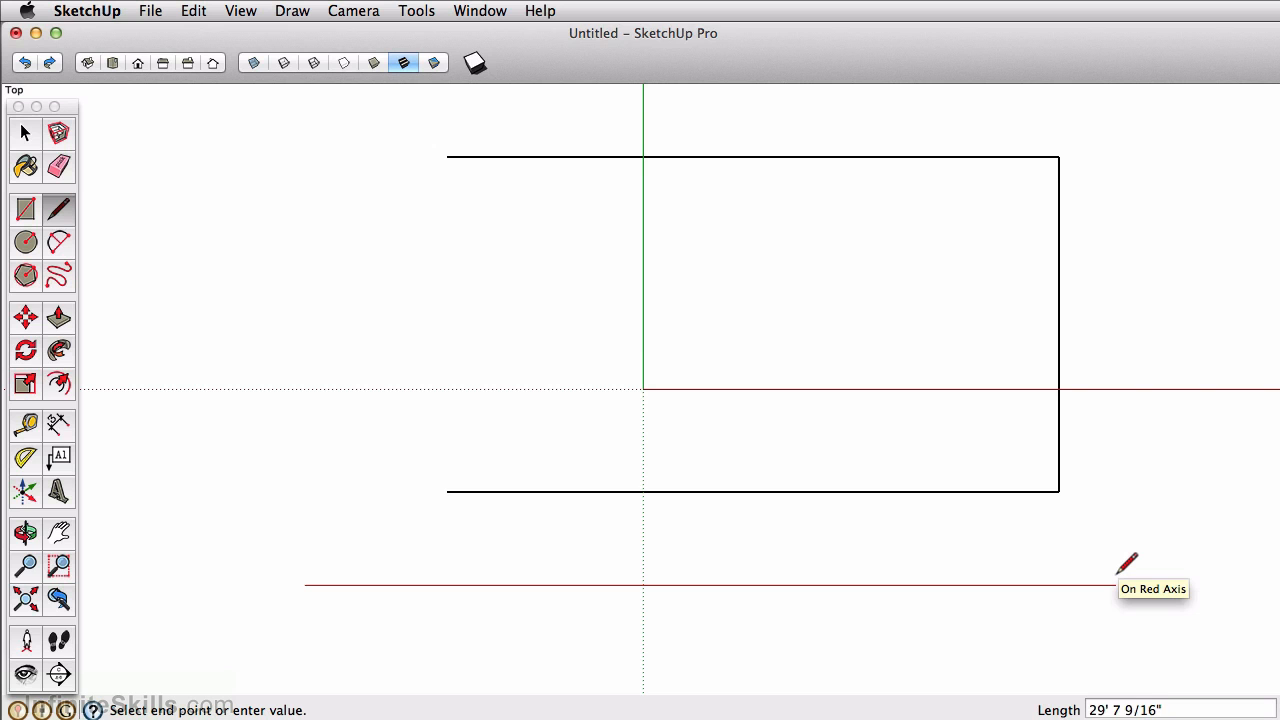
# Draw a 30' edge along the red axis and stretch a segment back
pyautogui.write("30'")
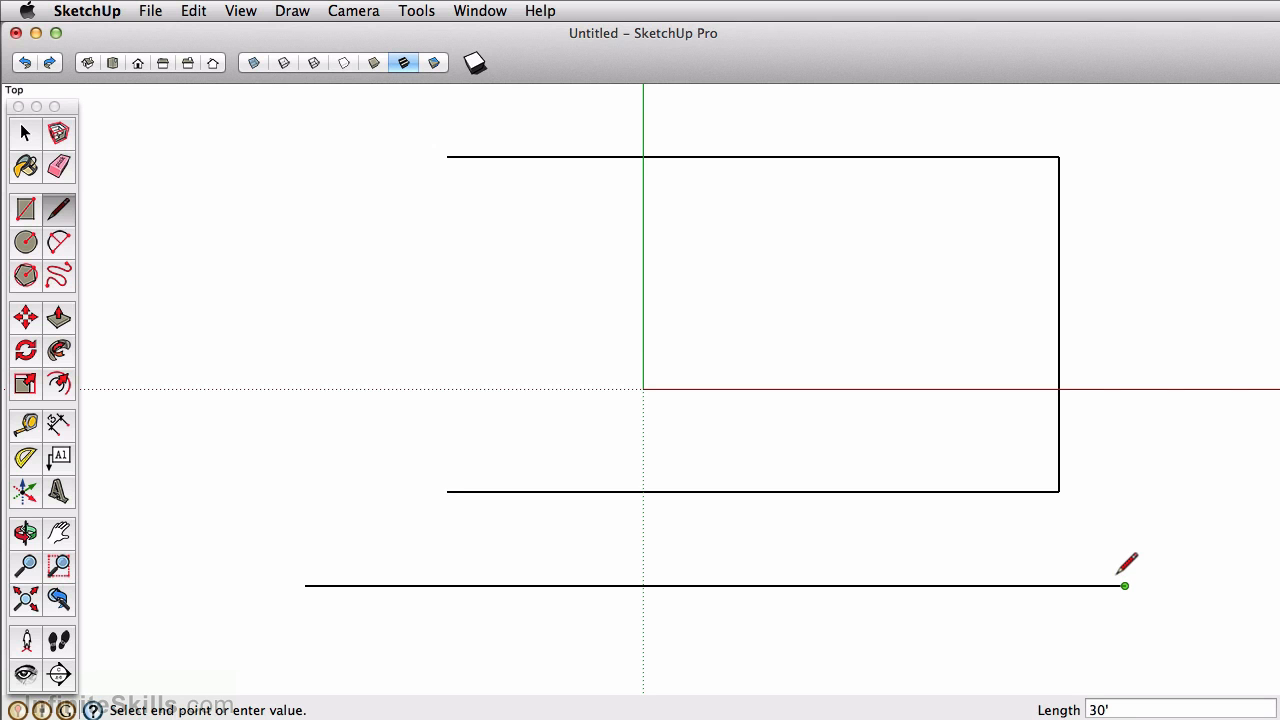
pyautogui.moveTo(1135, 205)
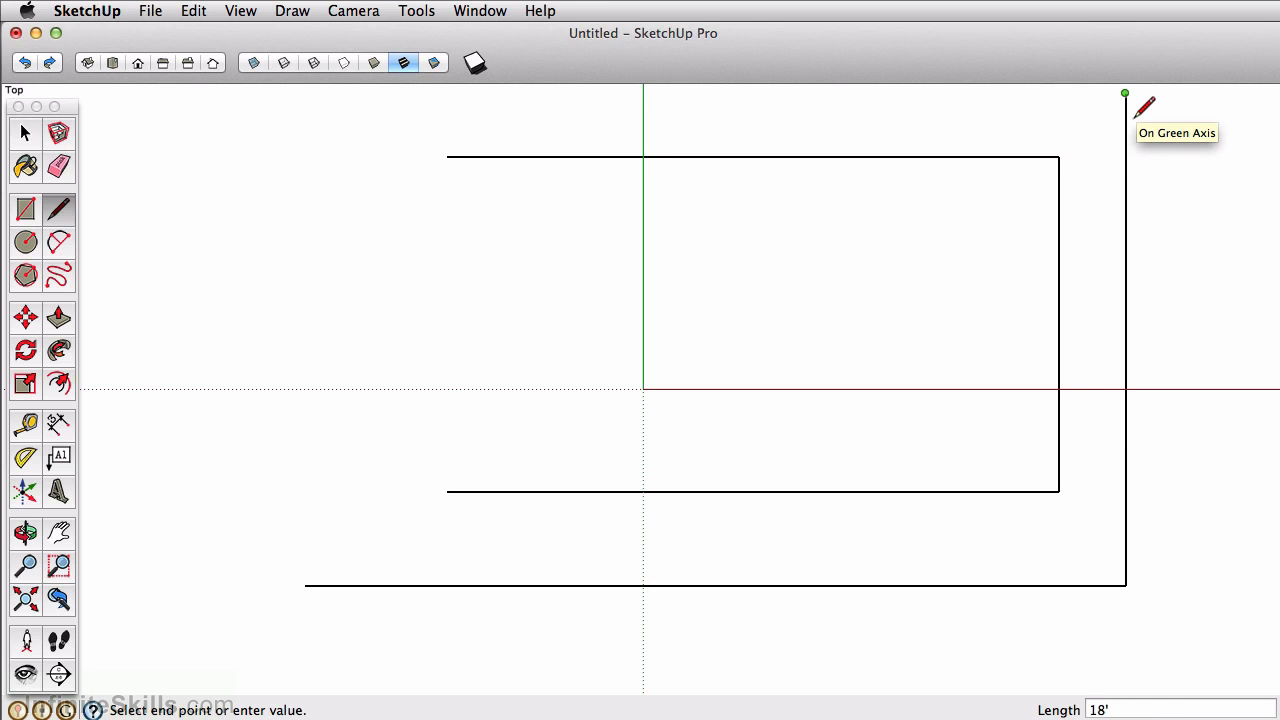
pyautogui.moveTo(417, 97)
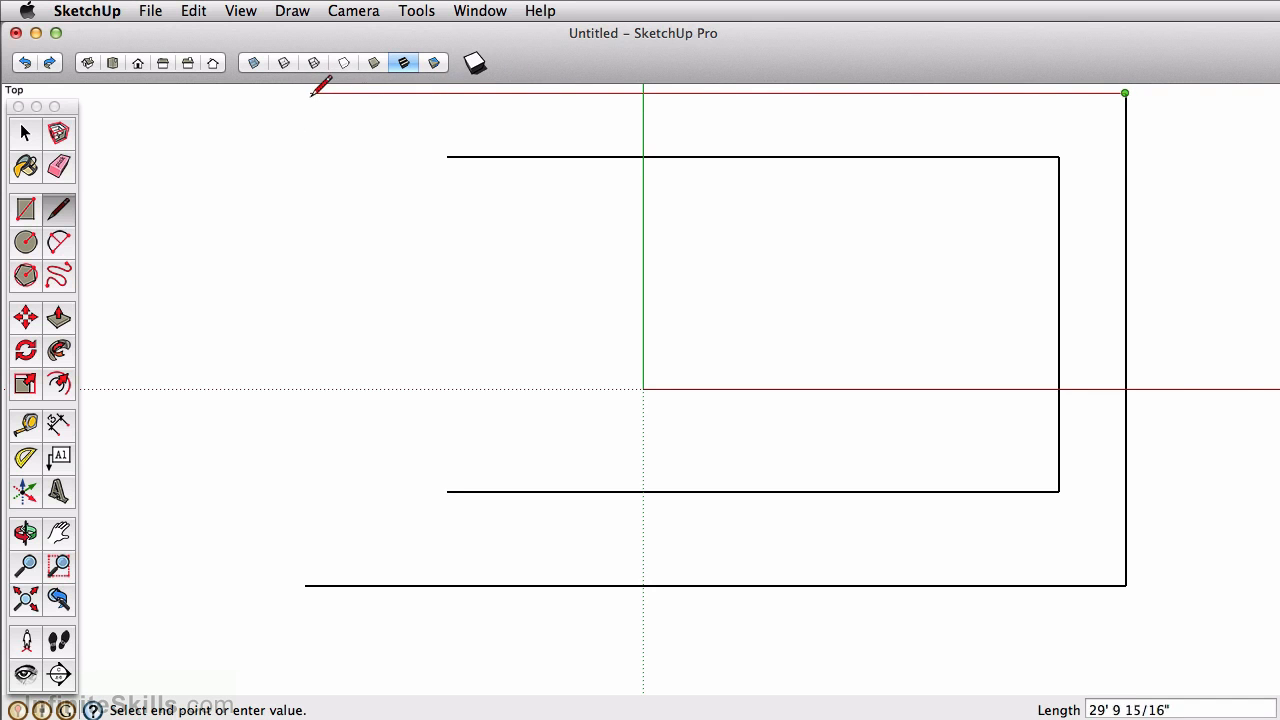
pyautogui.moveTo(1125, 93); pyautogui.dragTo(306, 585)
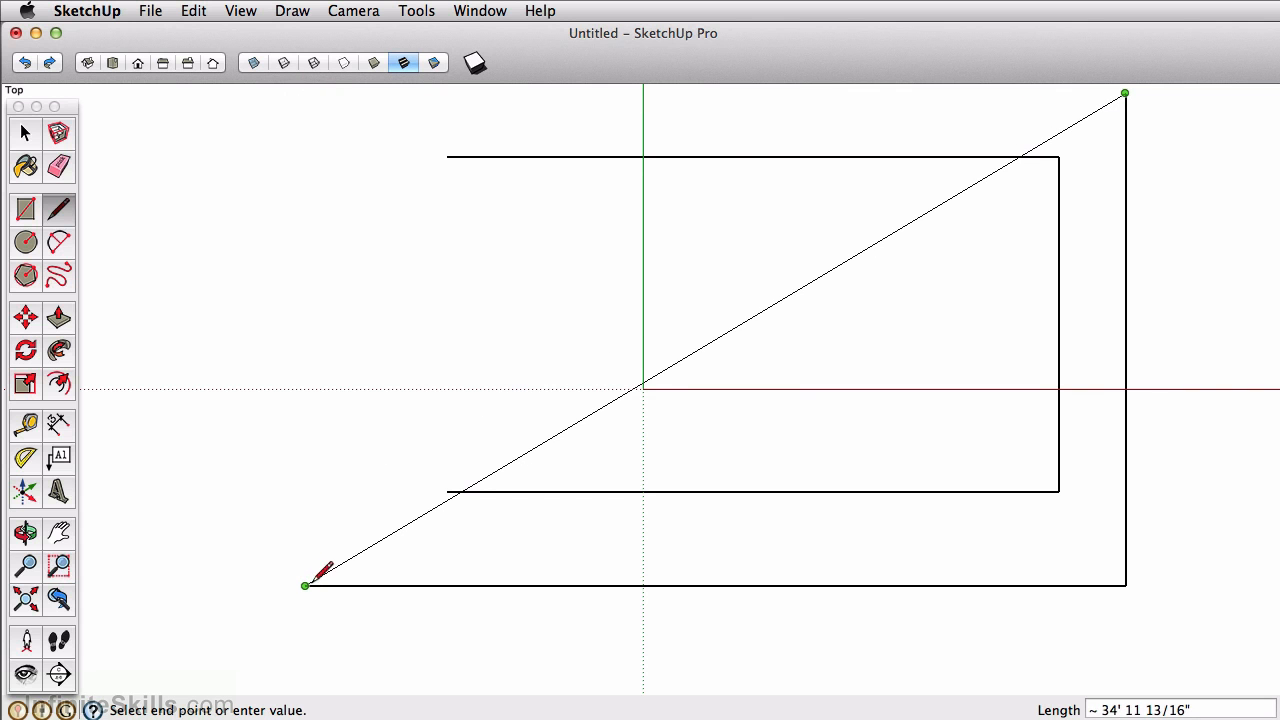
pyautogui.moveTo(312, 550)
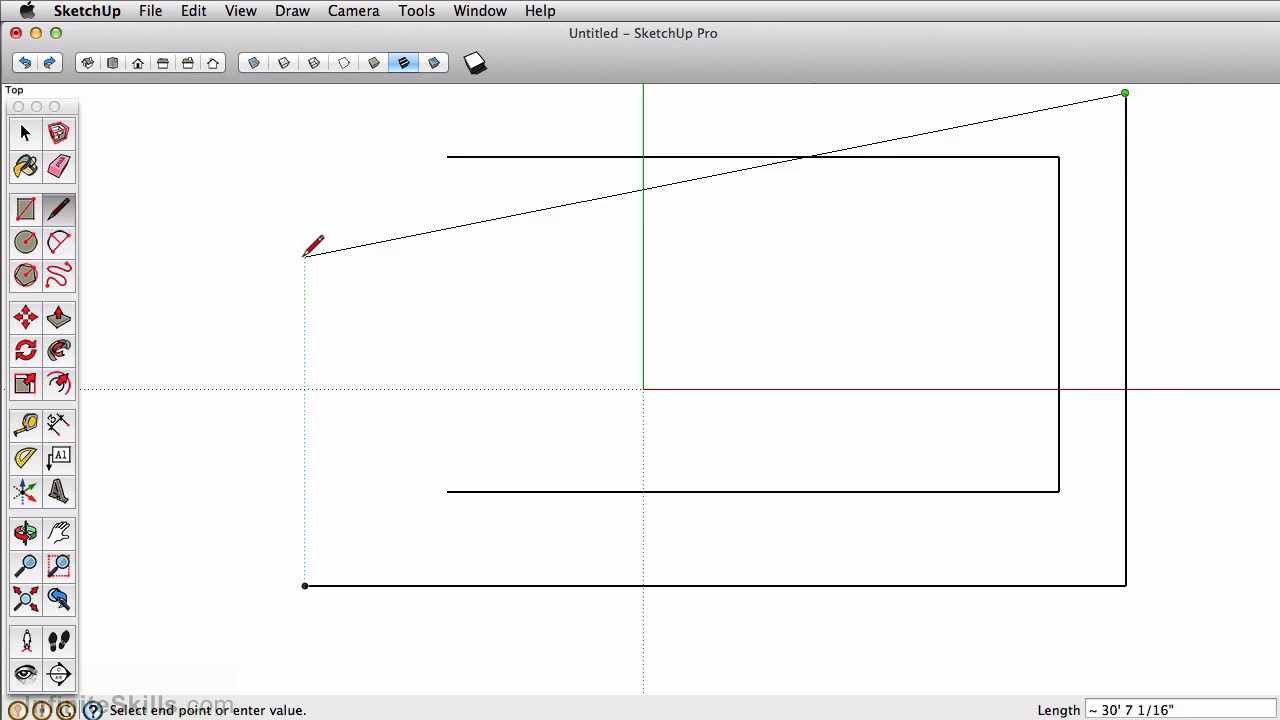
pyautogui.moveTo(317, 138)
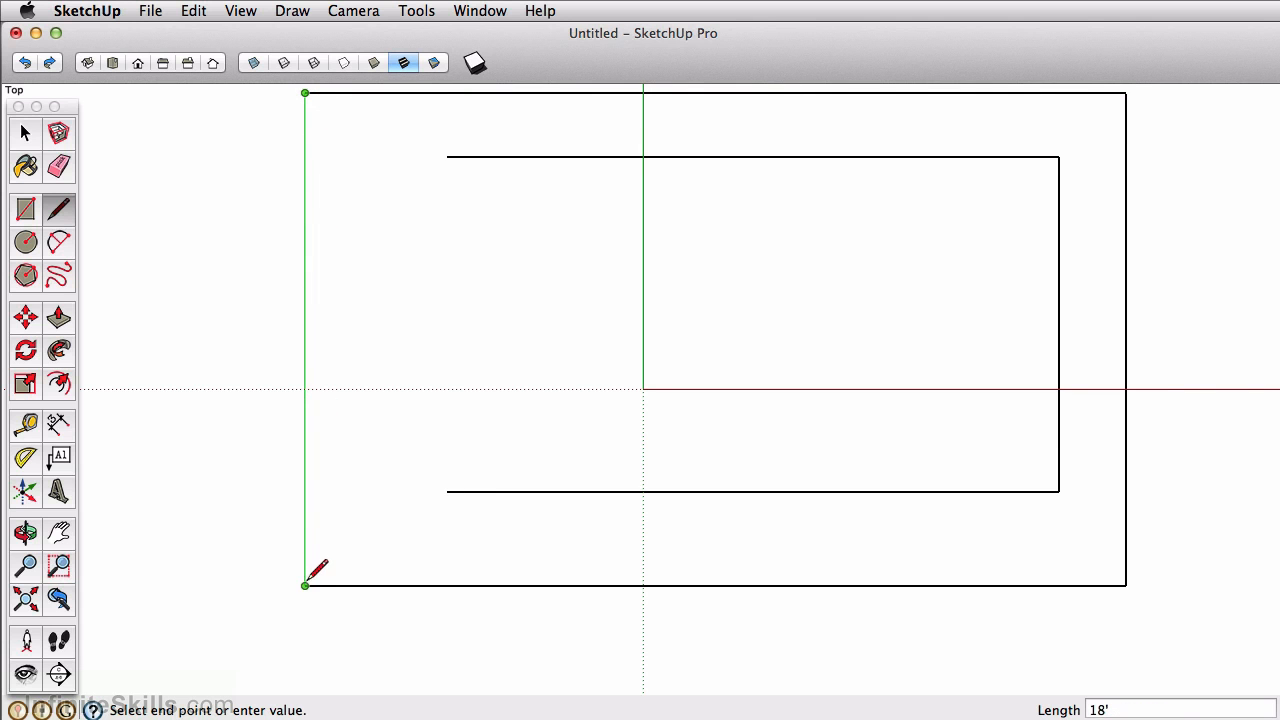
# Close the 30' × 18' rectangle at its starting corner to form a face
pyautogui.click(305, 585)
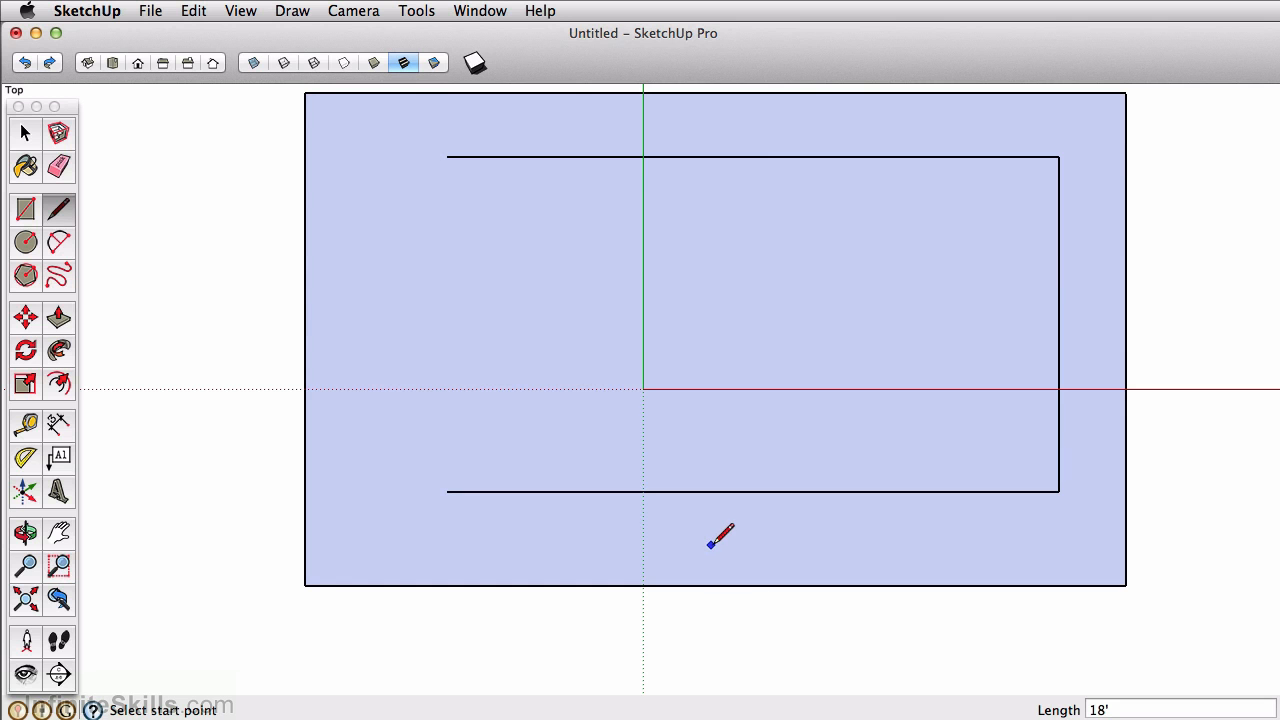
pyautogui.moveTo(711, 547)
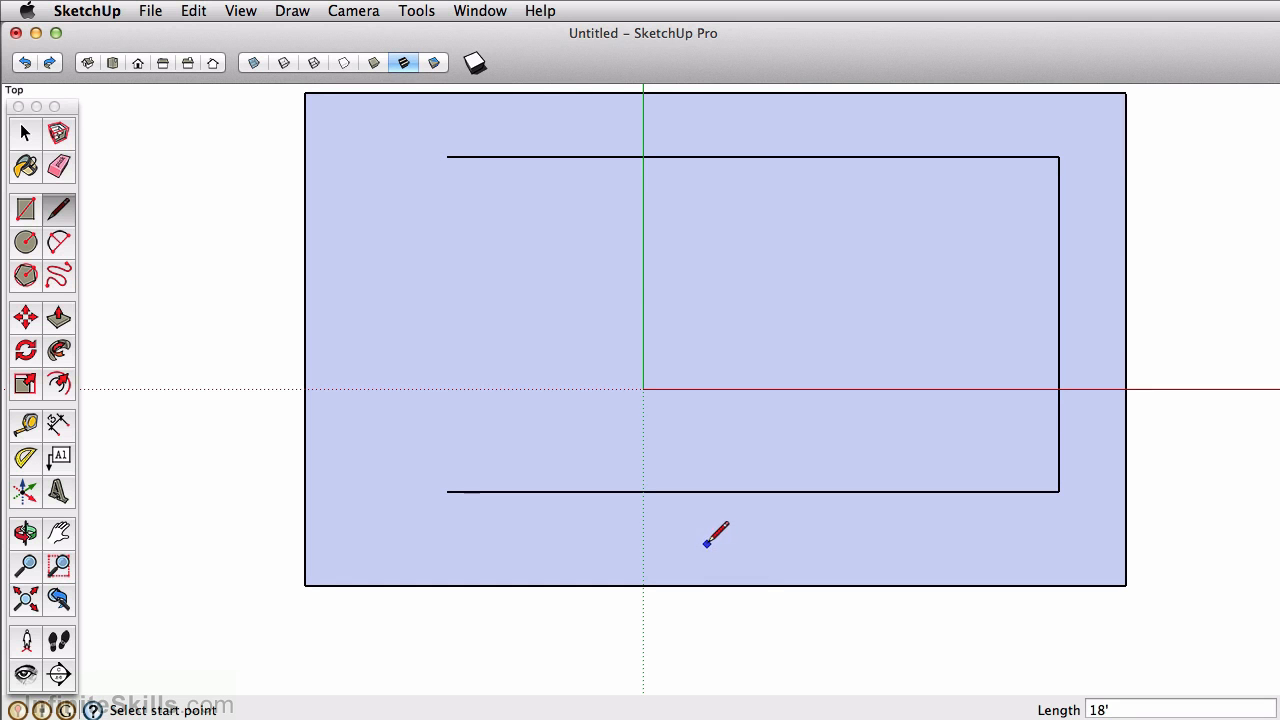
pyautogui.click(22, 132)
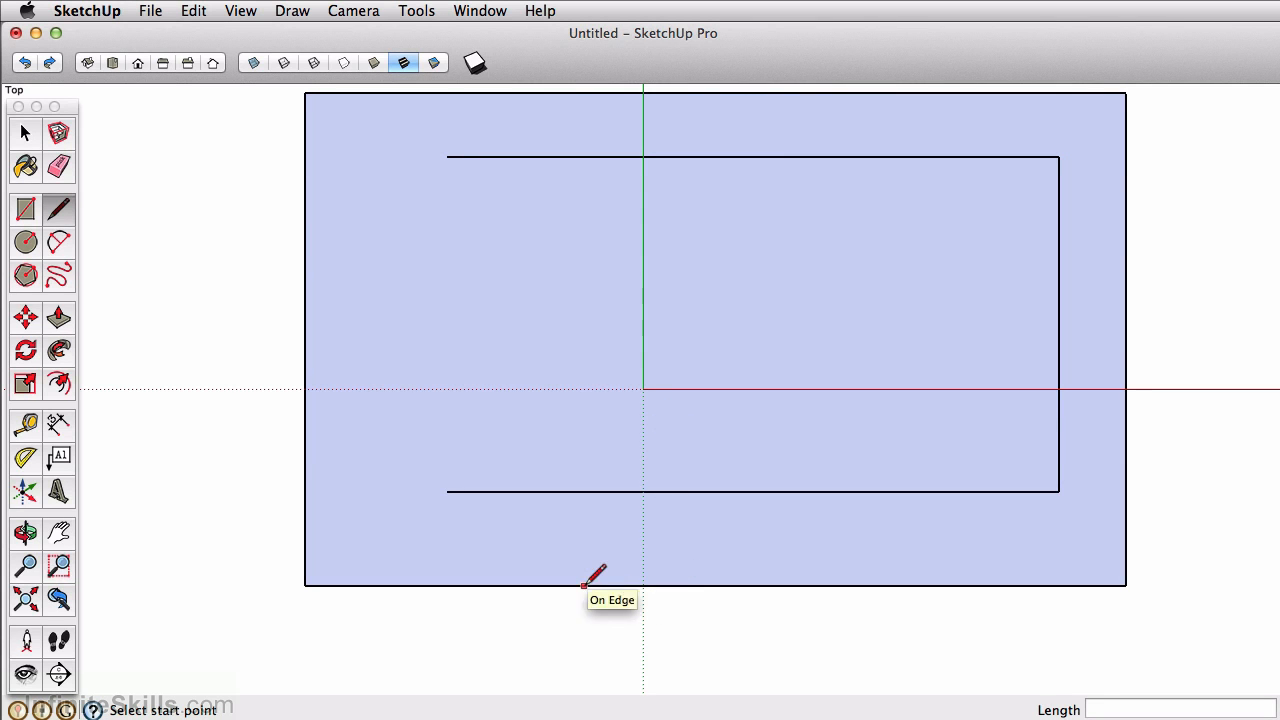
pyautogui.moveTo(712, 589)
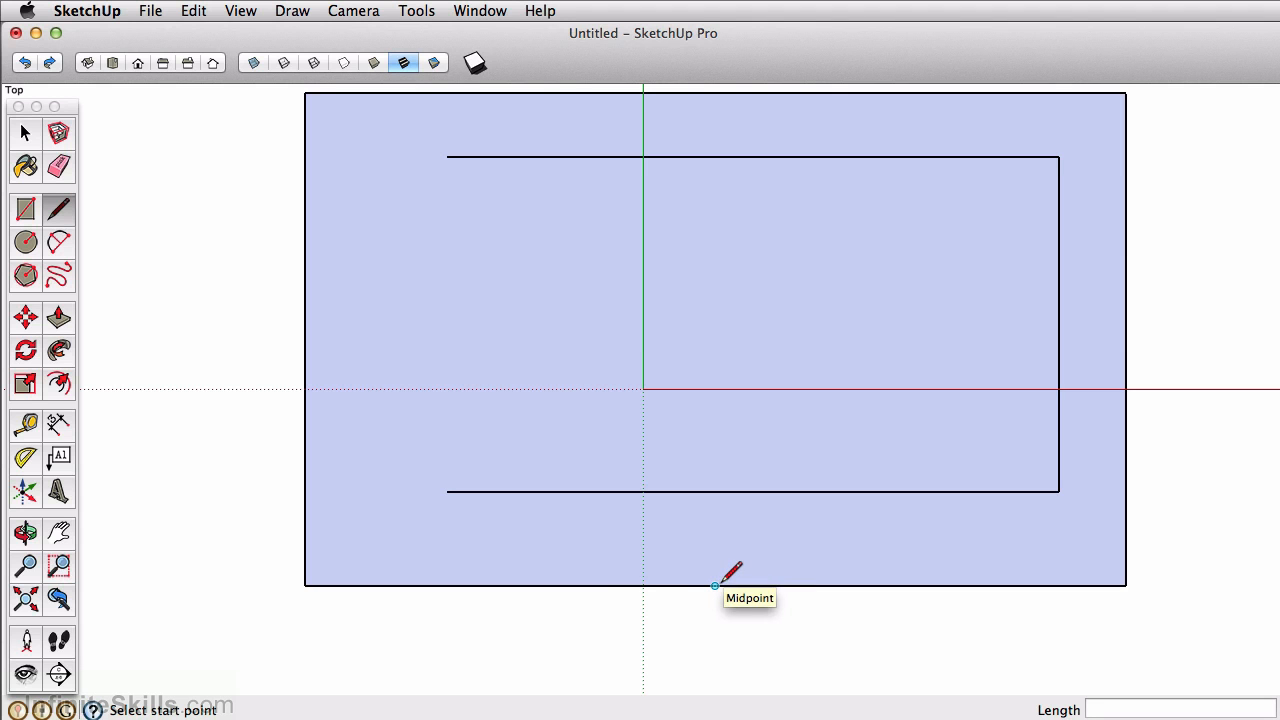
pyautogui.moveTo(330, 560)
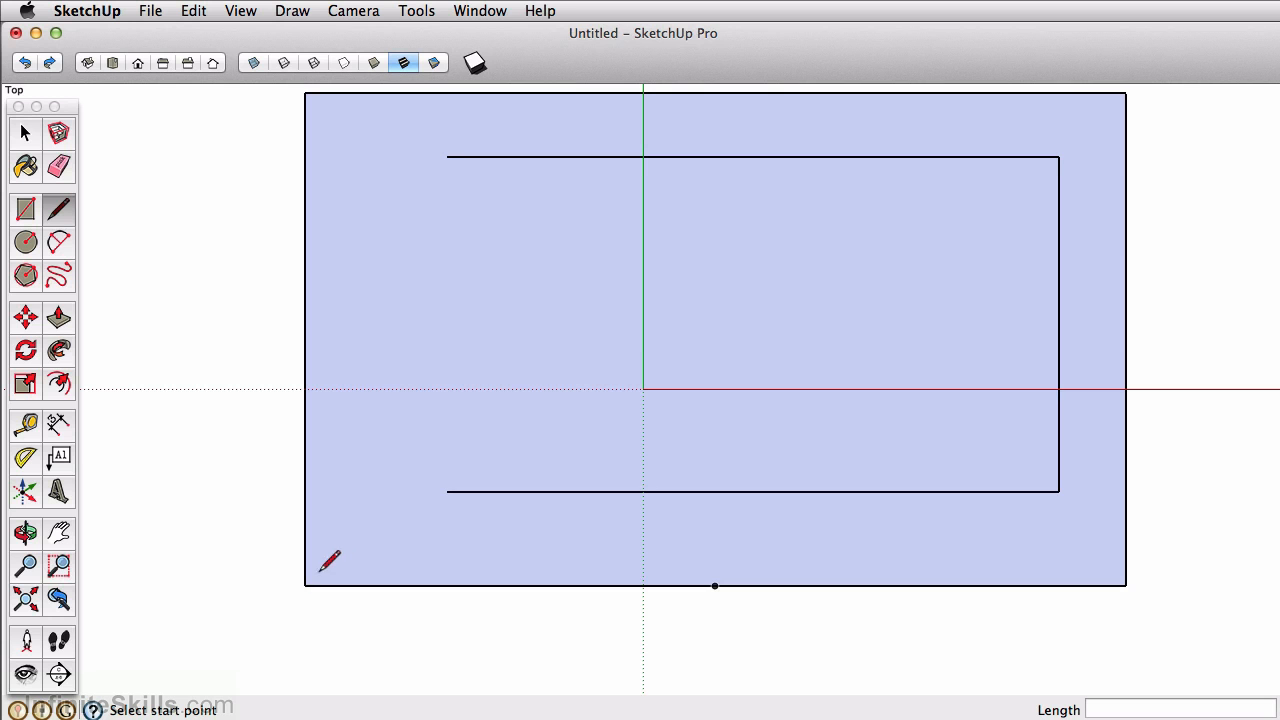
pyautogui.moveTo(306, 585)
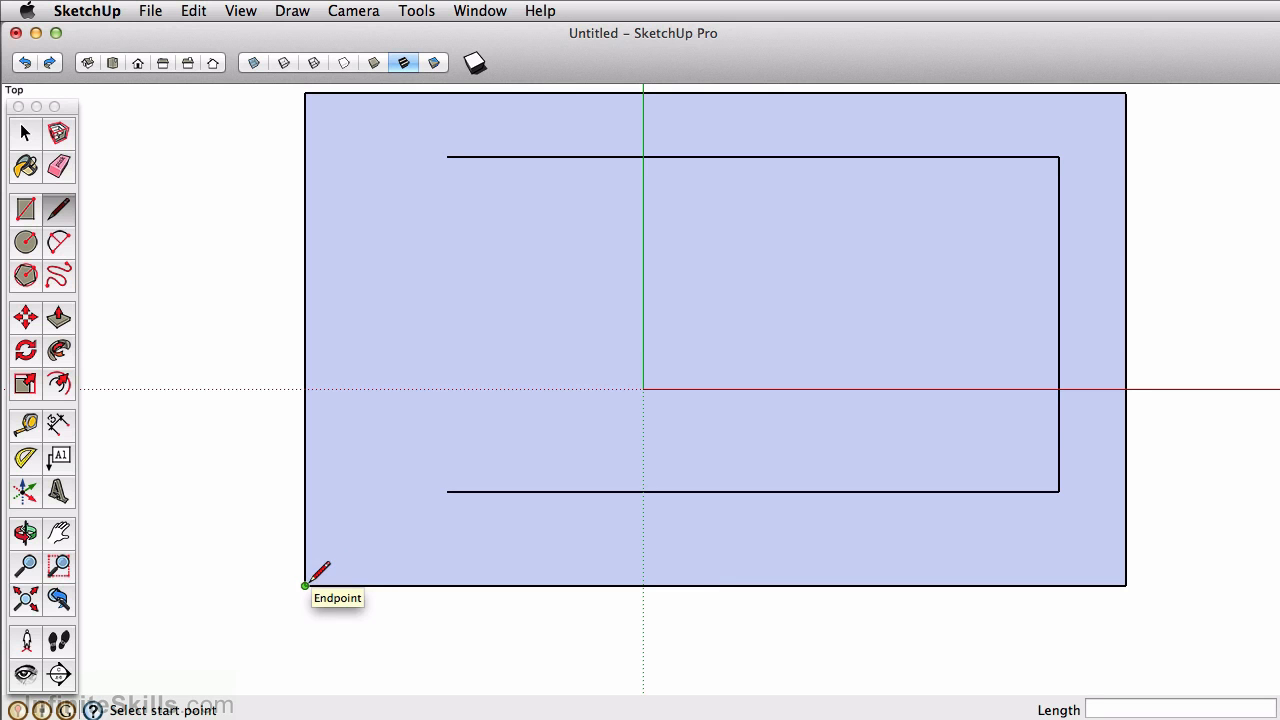
pyautogui.moveTo(410, 585)
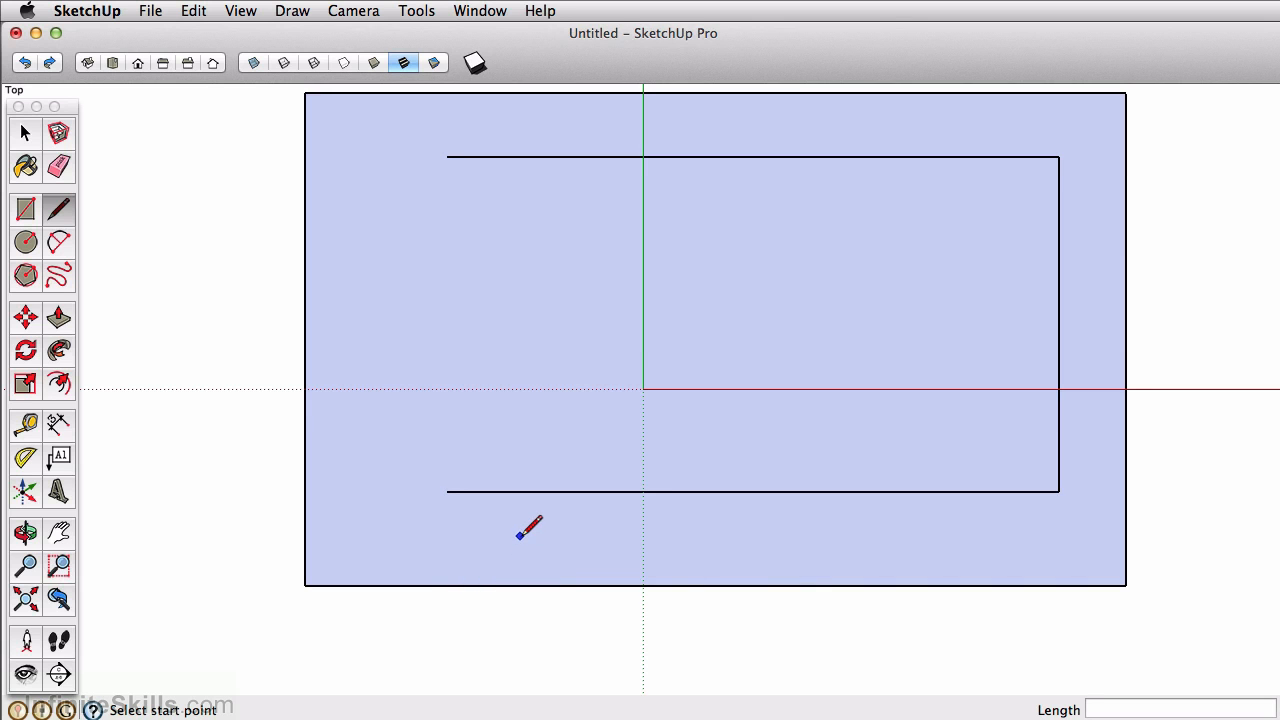
pyautogui.moveTo(520, 540)
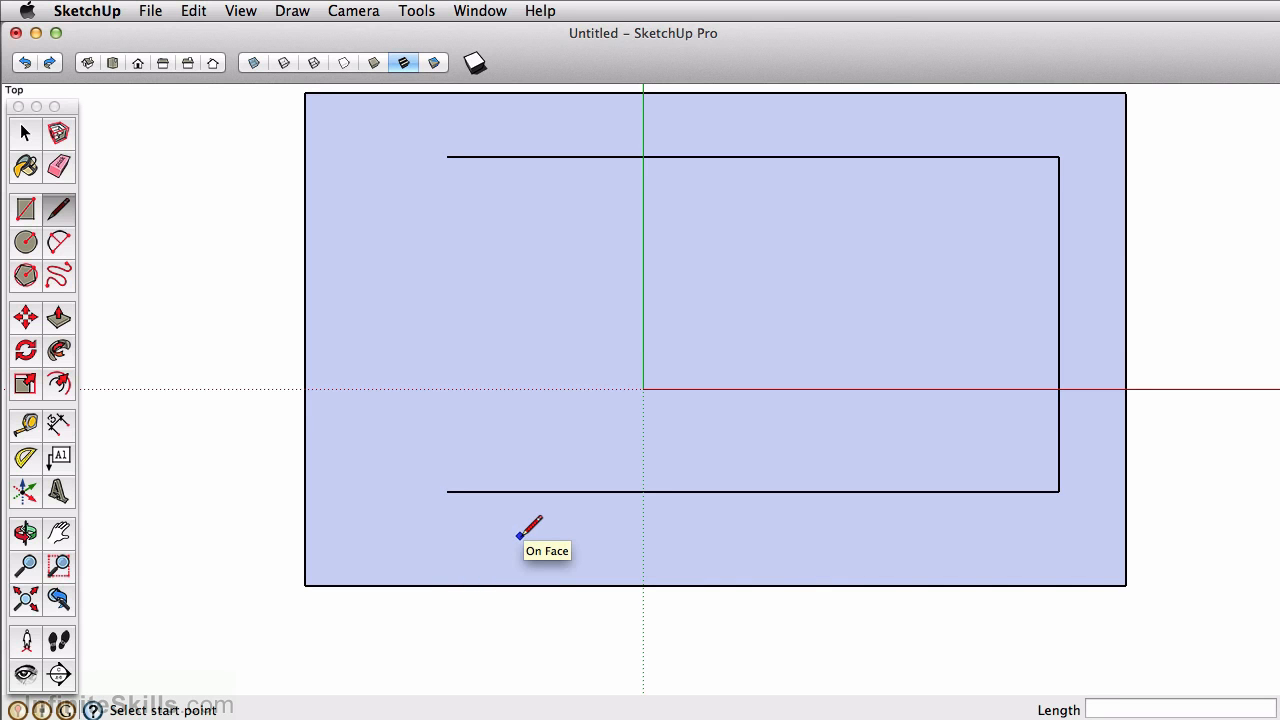